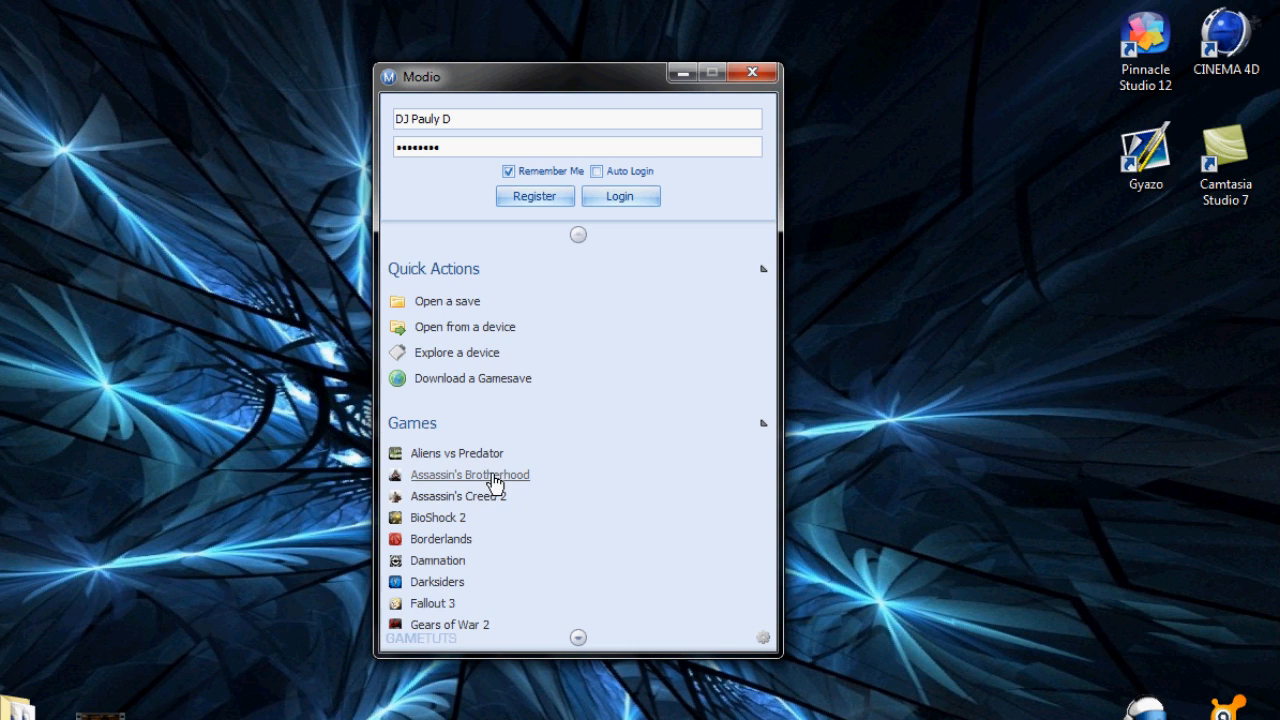
pyautogui.moveTo(463, 490)
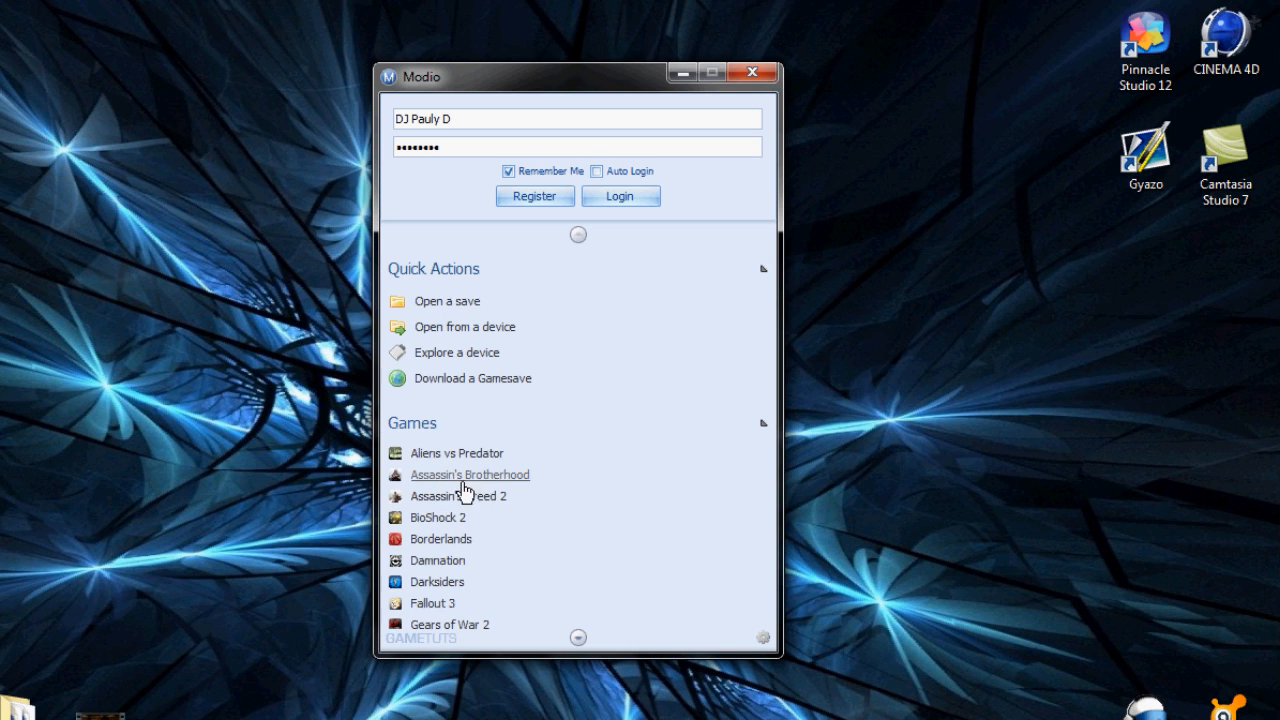
# - Open the Assassin's Brotherhood editor from Modio's Games list
pyautogui.click(470, 474)
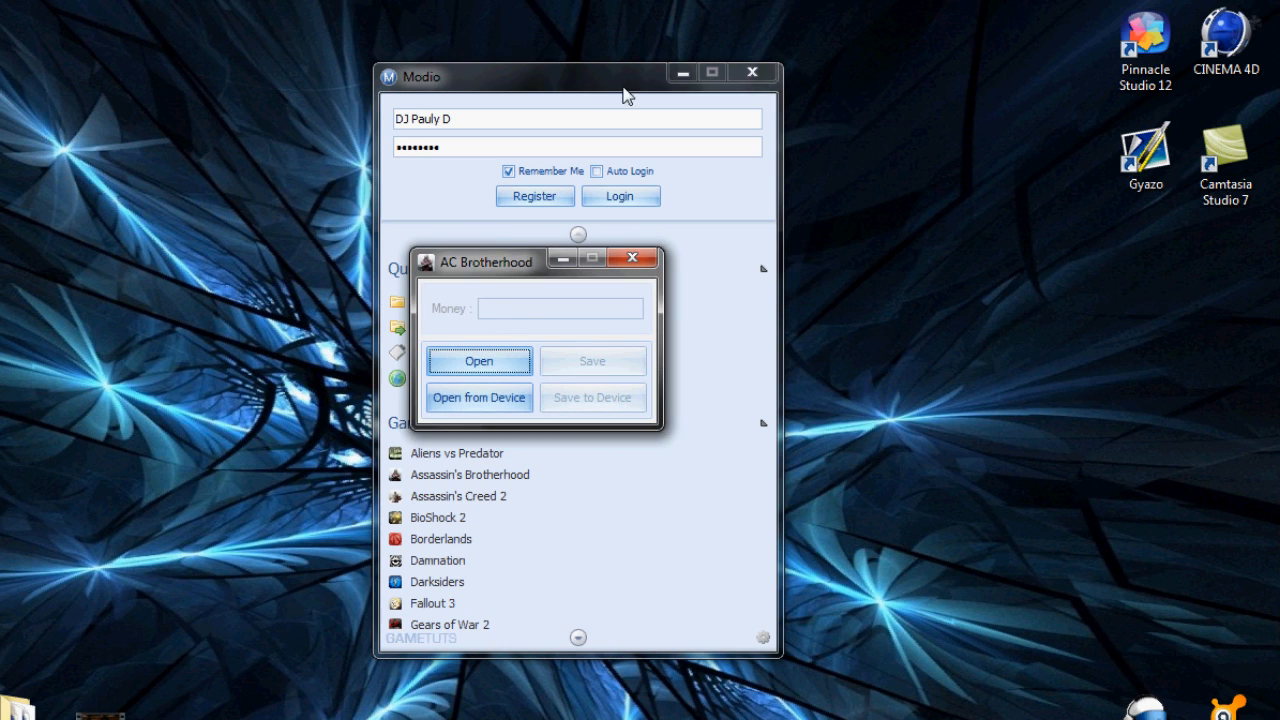
pyautogui.moveTo(454, 360)
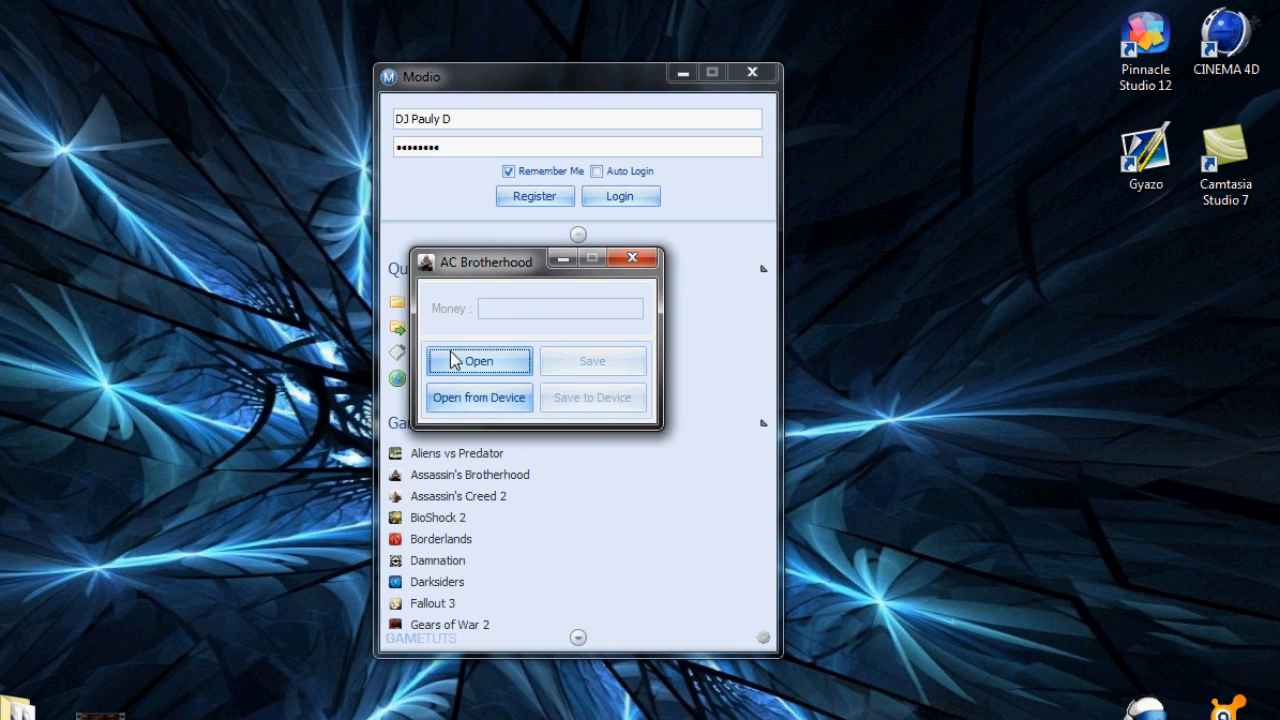
# - Load the ACBROTHERHOODSAVEGAME1A save from the #2 folder into the editor
pyautogui.click(479, 361)
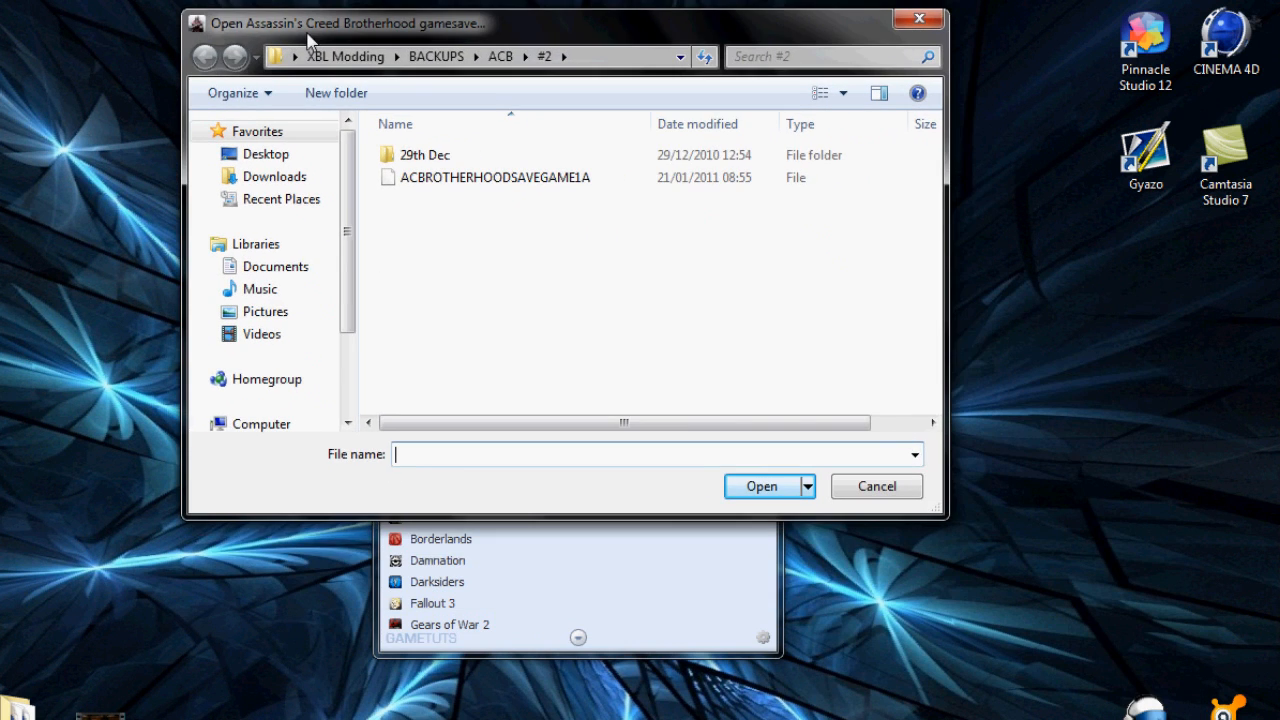
pyautogui.click(495, 177)
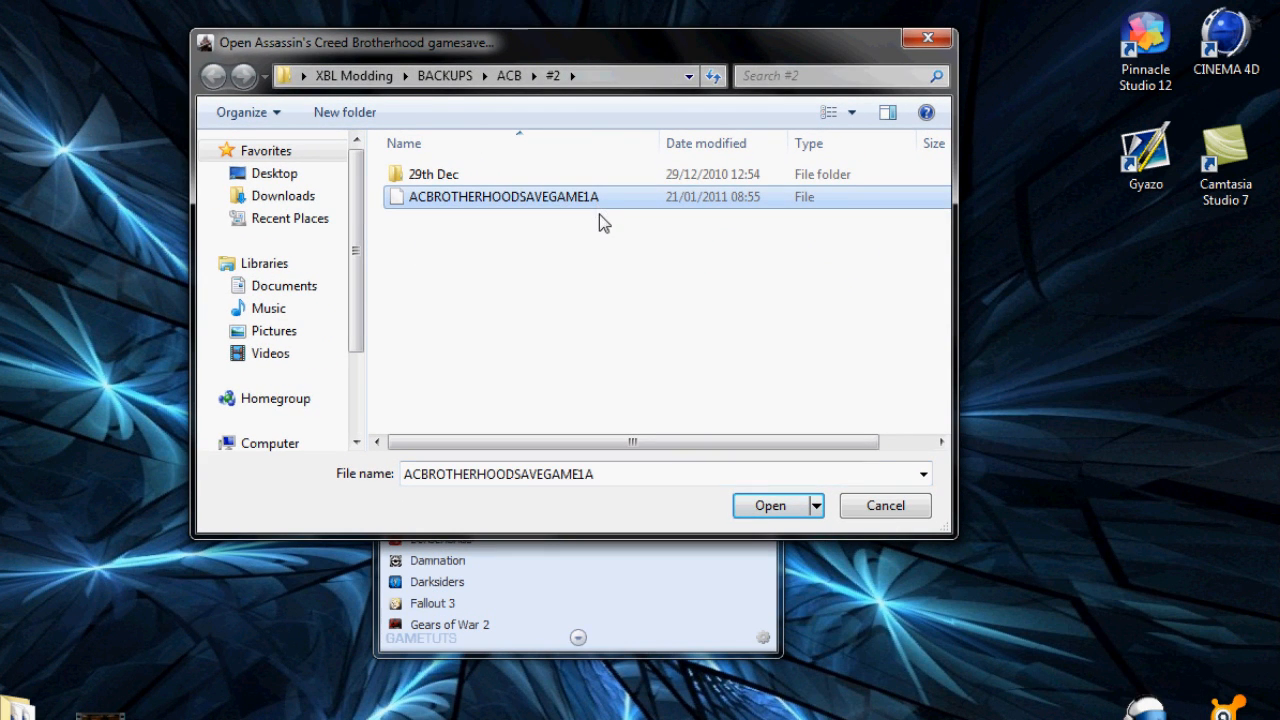
pyautogui.moveTo(603, 210)
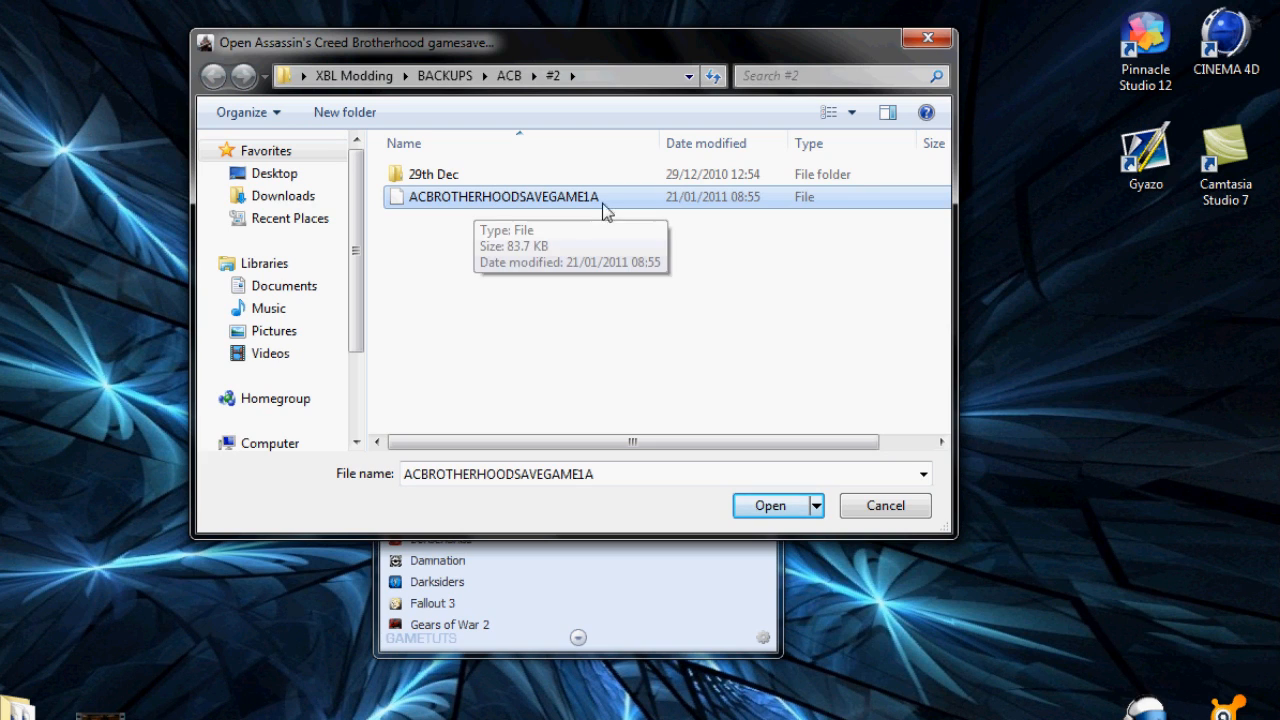
pyautogui.moveTo(575, 230)
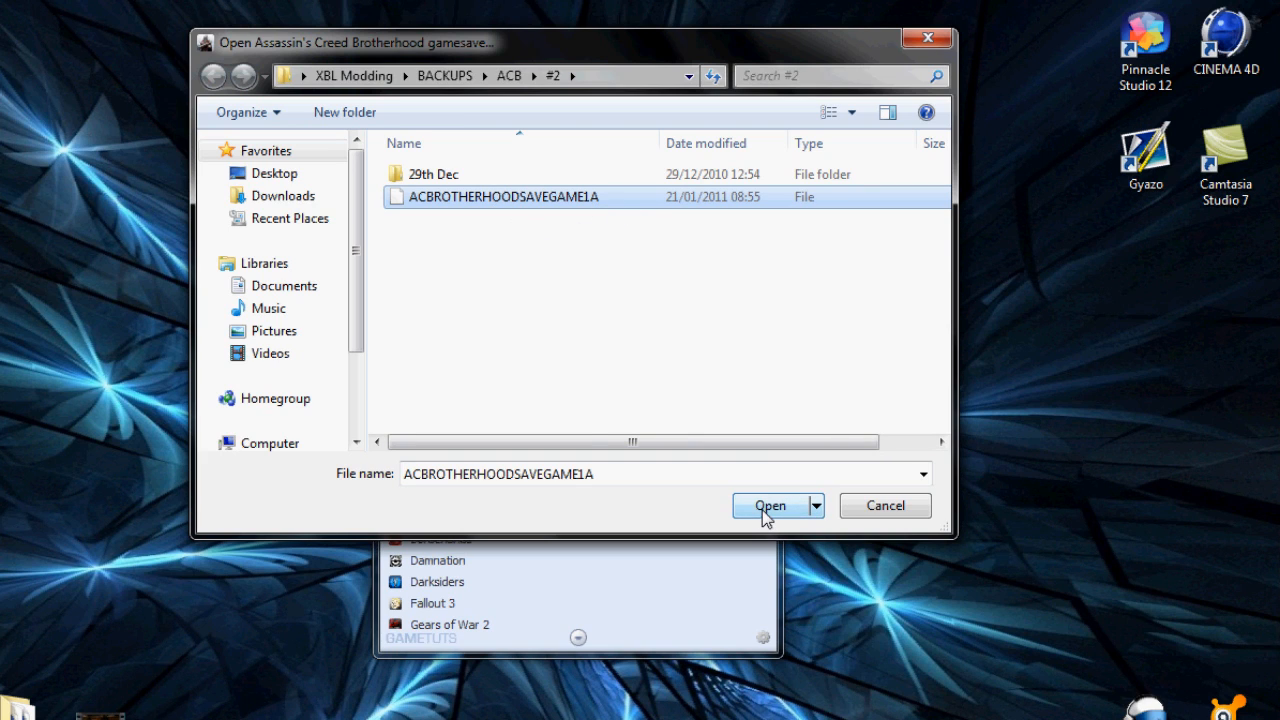
pyautogui.click(770, 505)
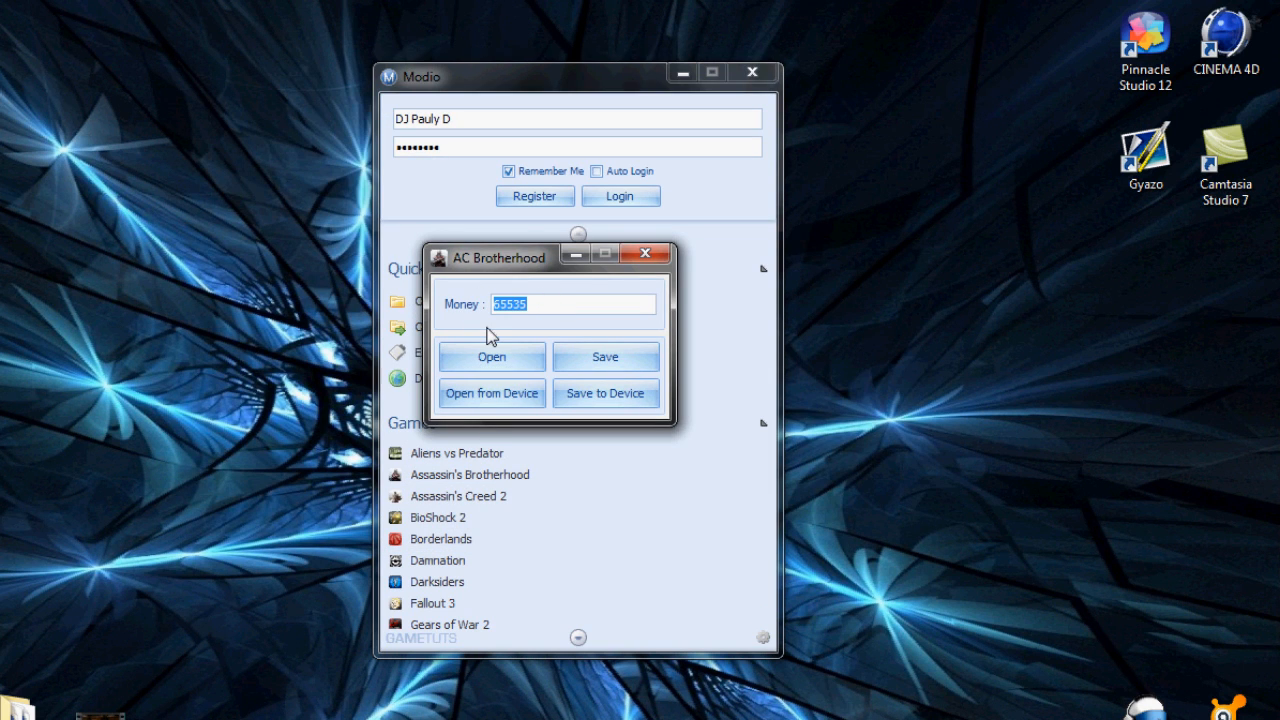
# - Enter 999999 as money, capped at 65535, and save the rehashed, resigned file
pyautogui.write('999999')
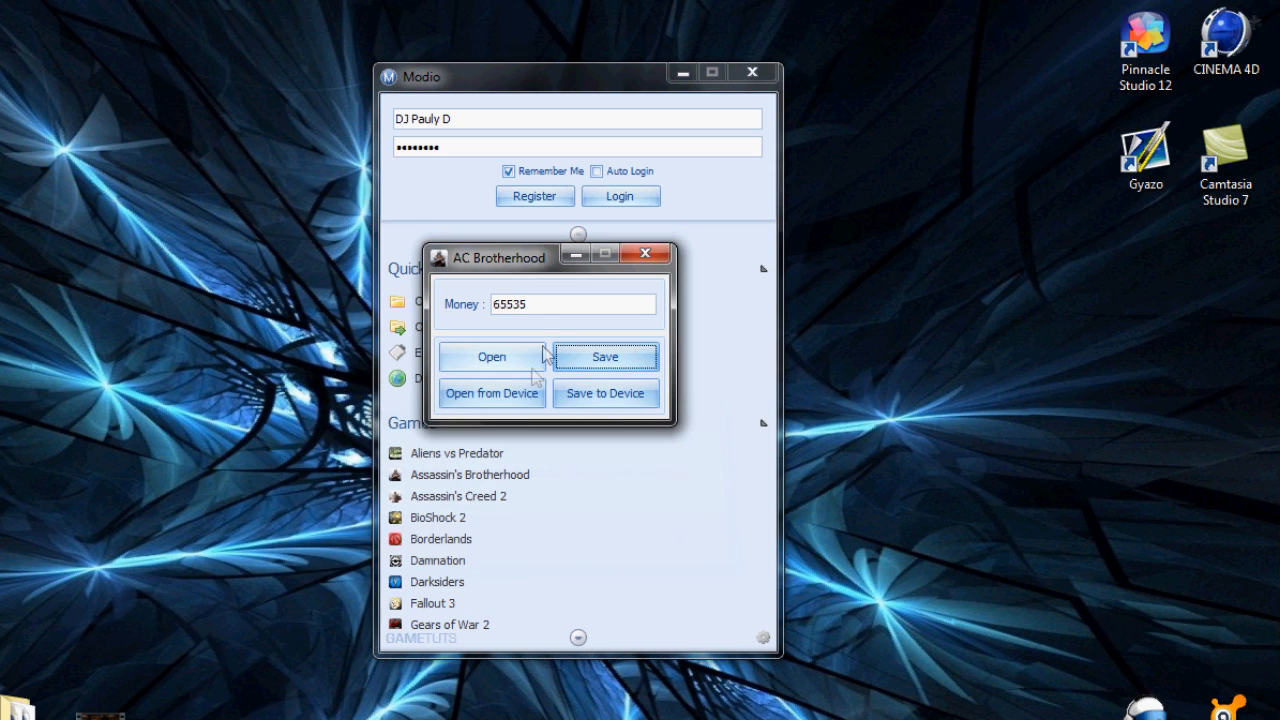
pyautogui.click(575, 304)
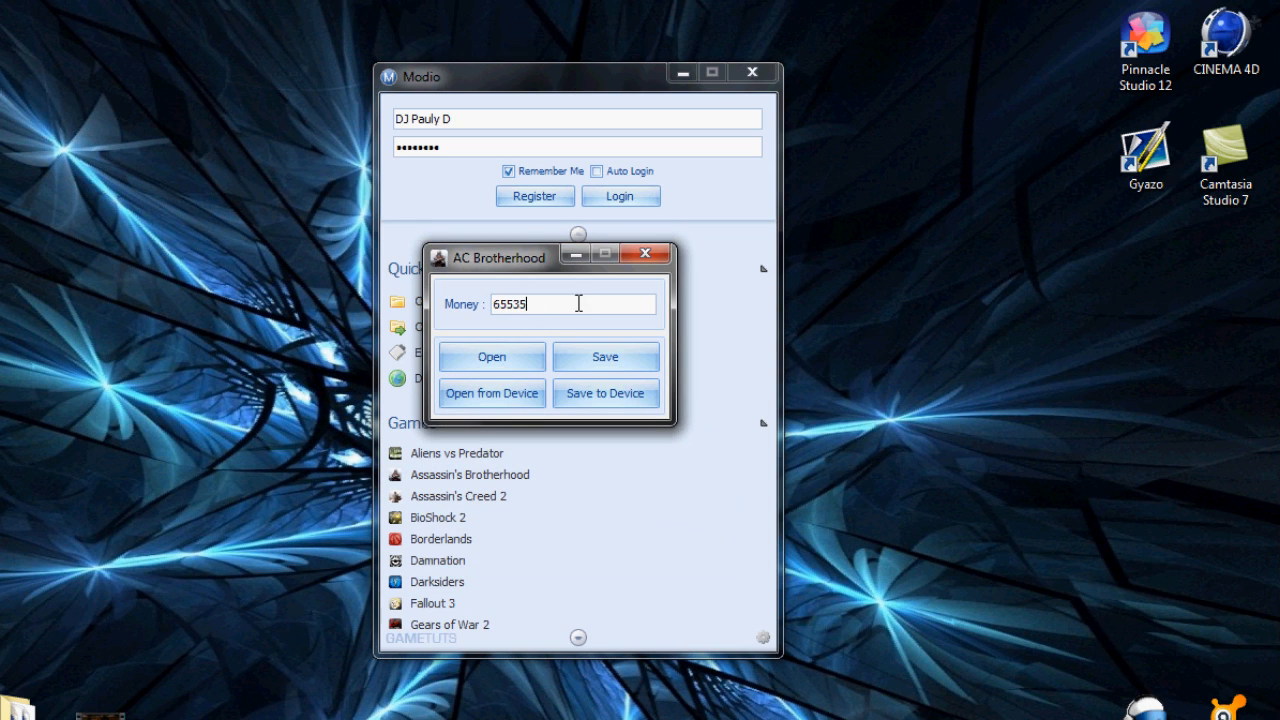
pyautogui.tripleClick(540, 304)
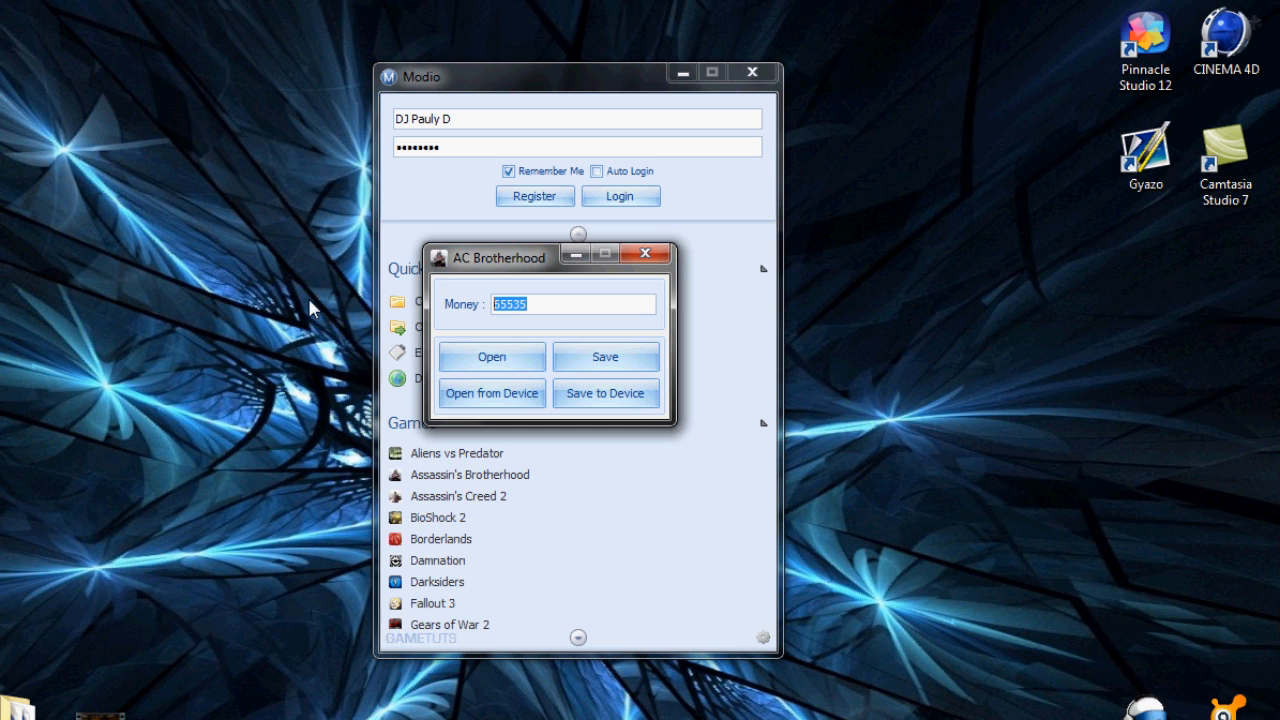
pyautogui.write('999999')
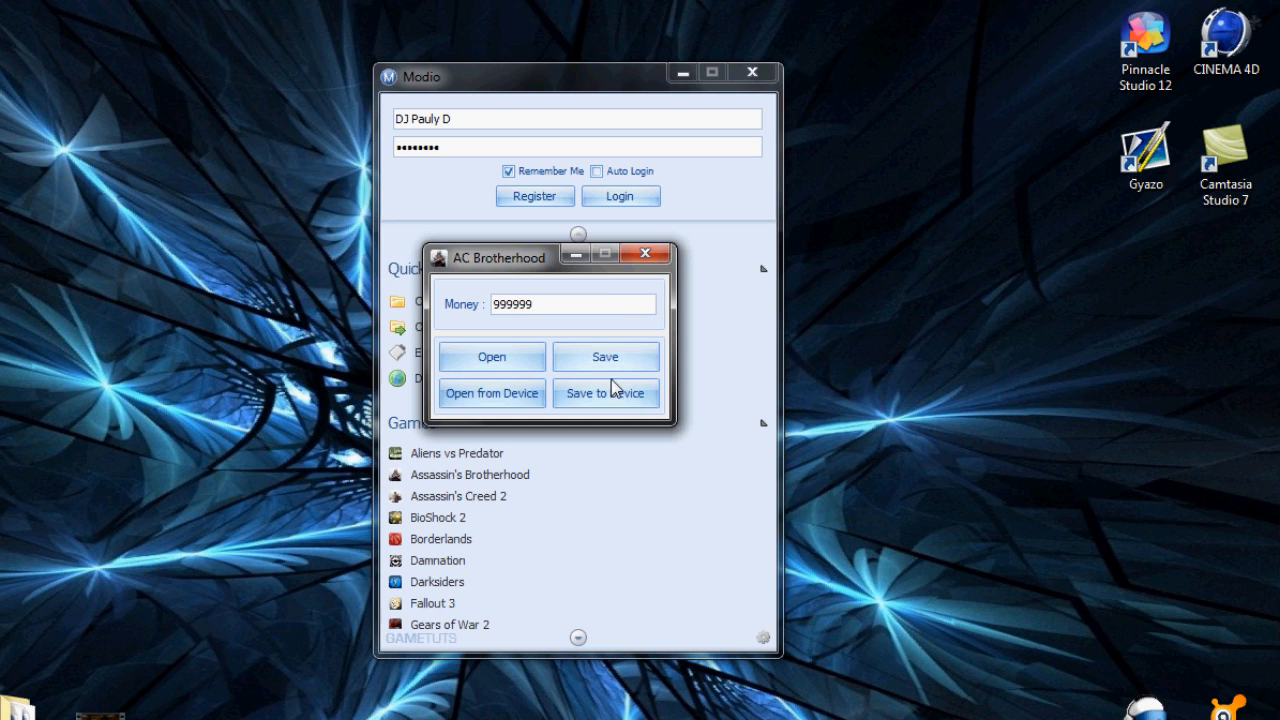
pyautogui.click(605, 356)
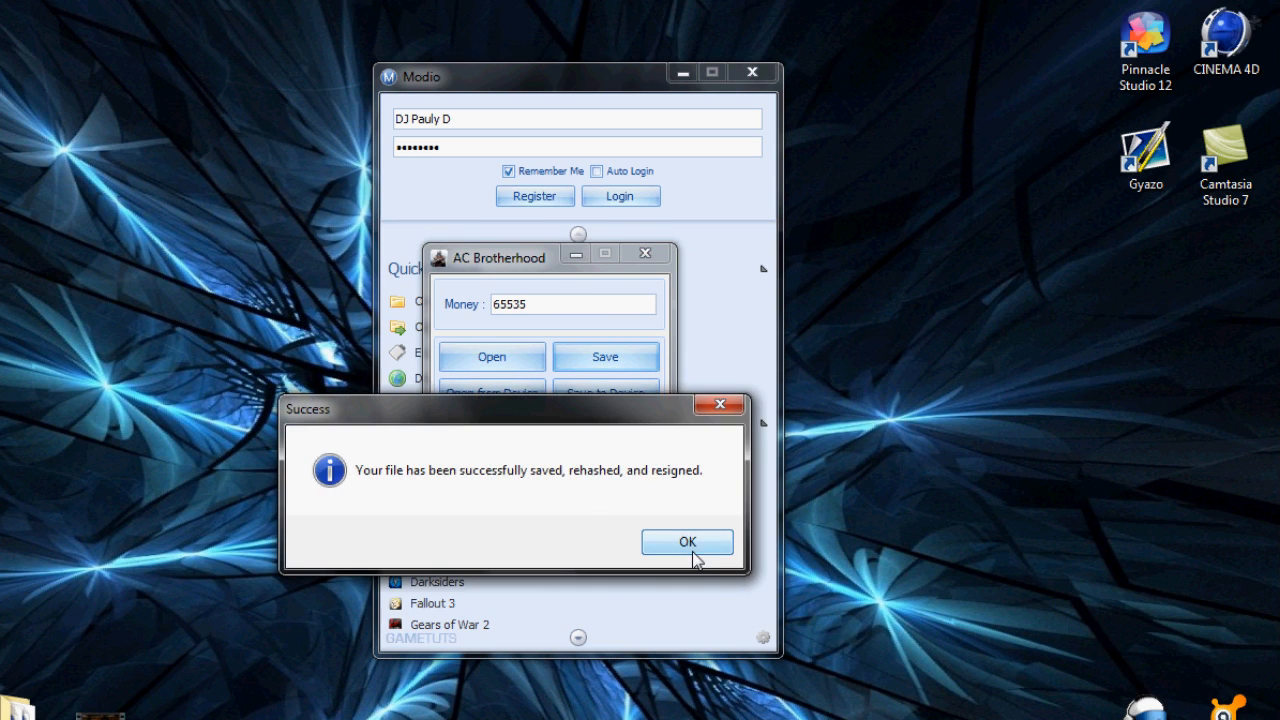
pyautogui.click(687, 541)
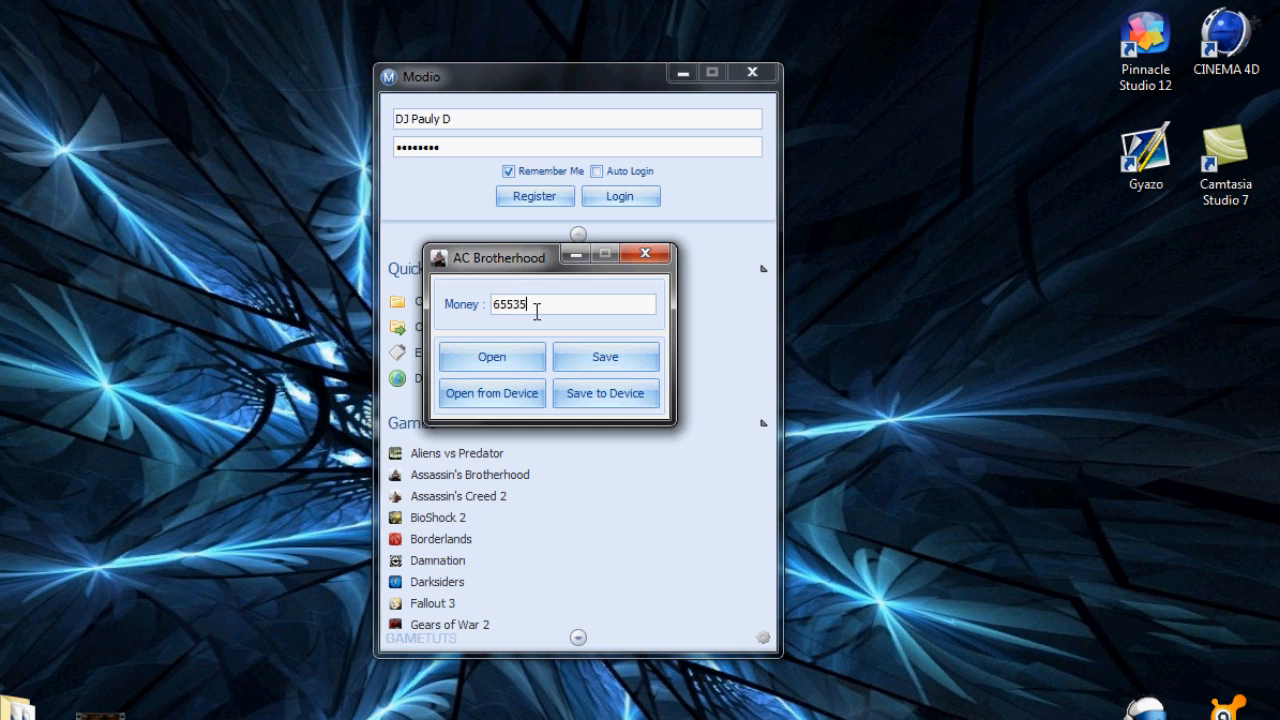
pyautogui.doubleClick(510, 304)
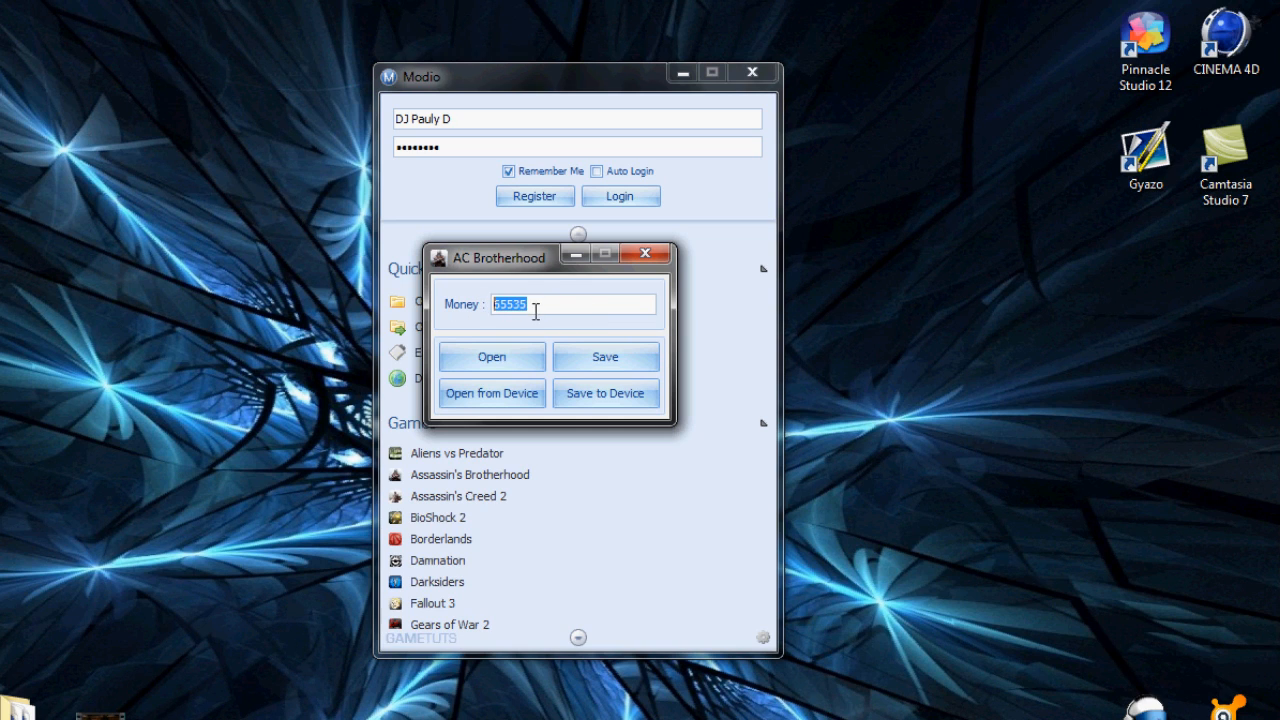
pyautogui.click(530, 304)
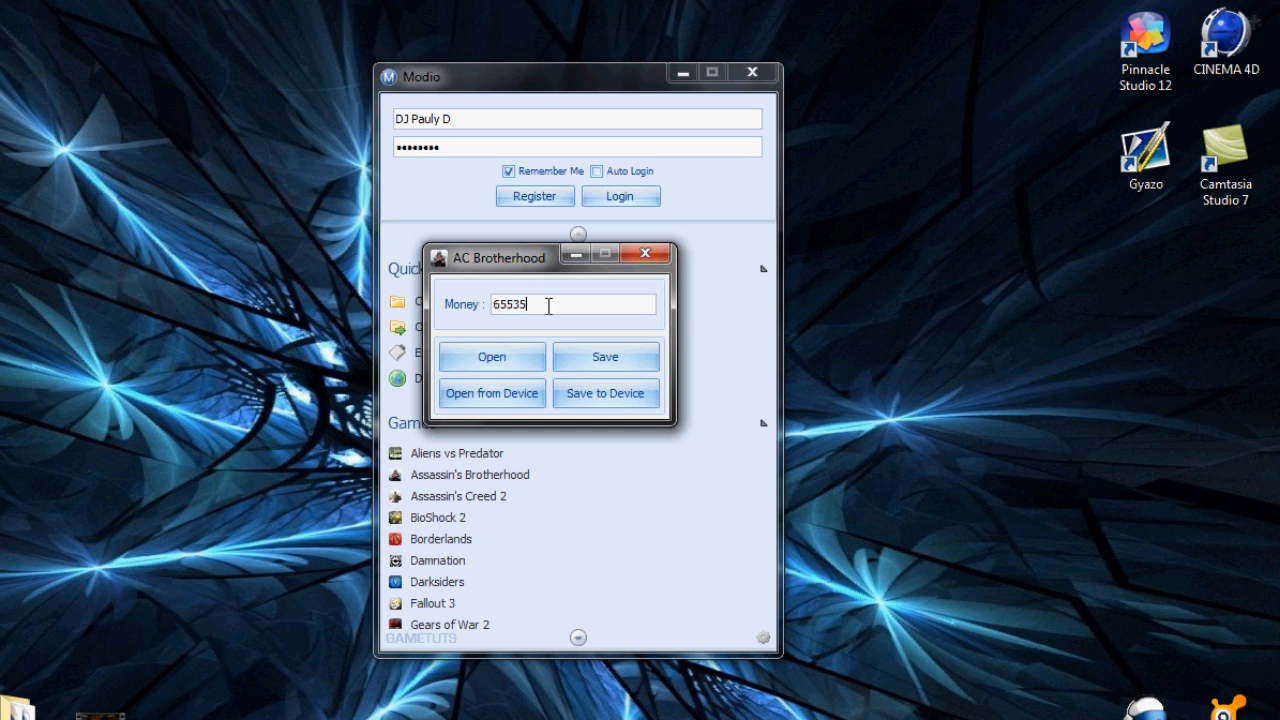
pyautogui.doubleClick(510, 304)
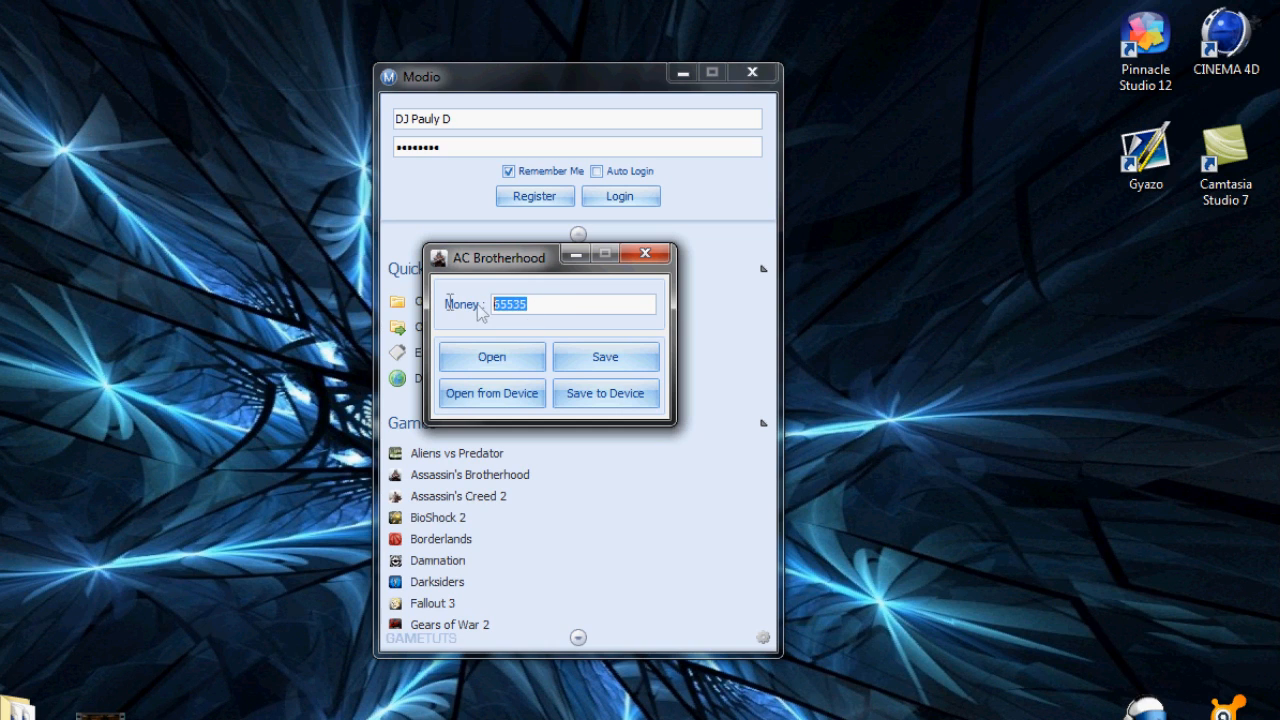